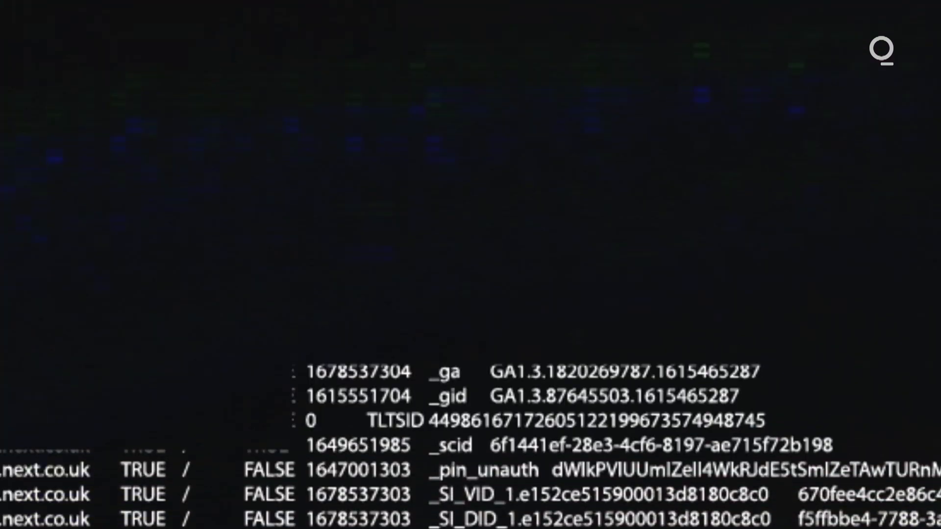
scroll(down, 3)
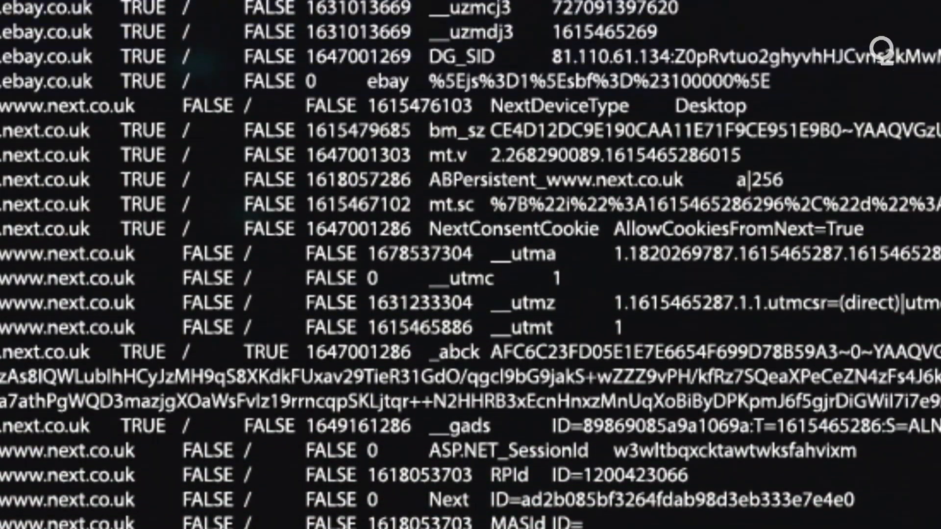